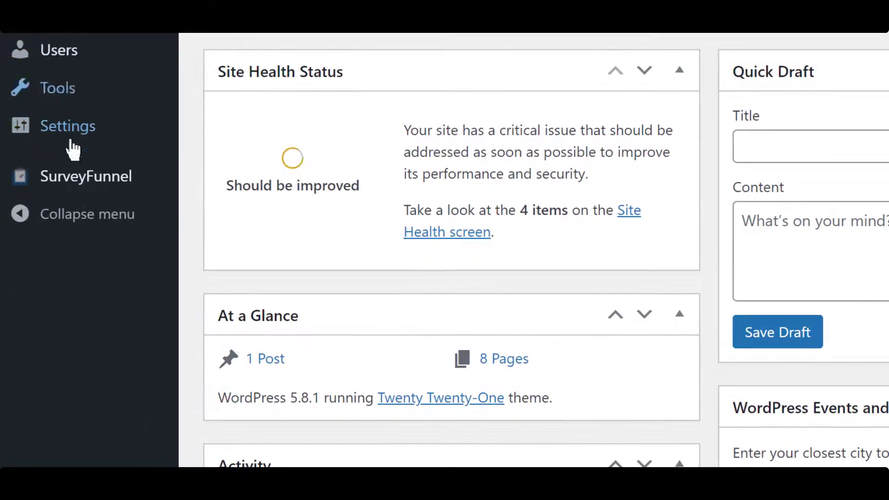
pyautogui.moveTo(86, 176)
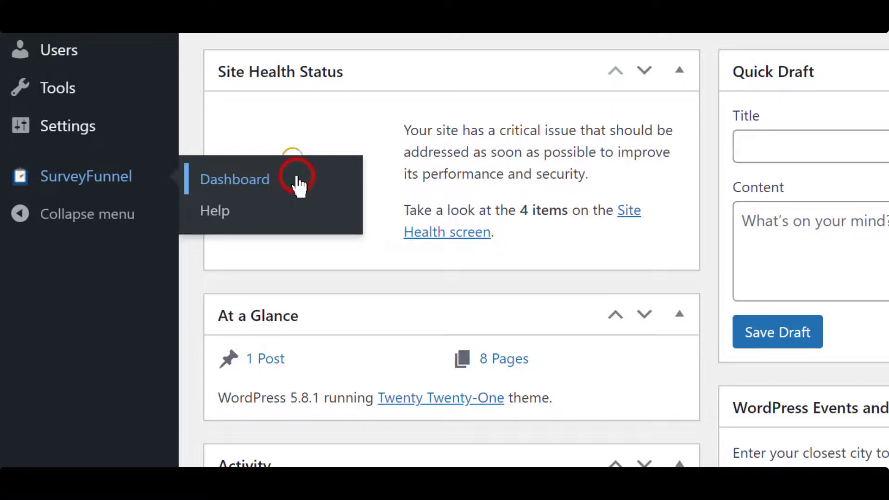
# - Go to the SurveyFunnel Dashboard from the WordPress admin sidebar
pyautogui.click(235, 179)
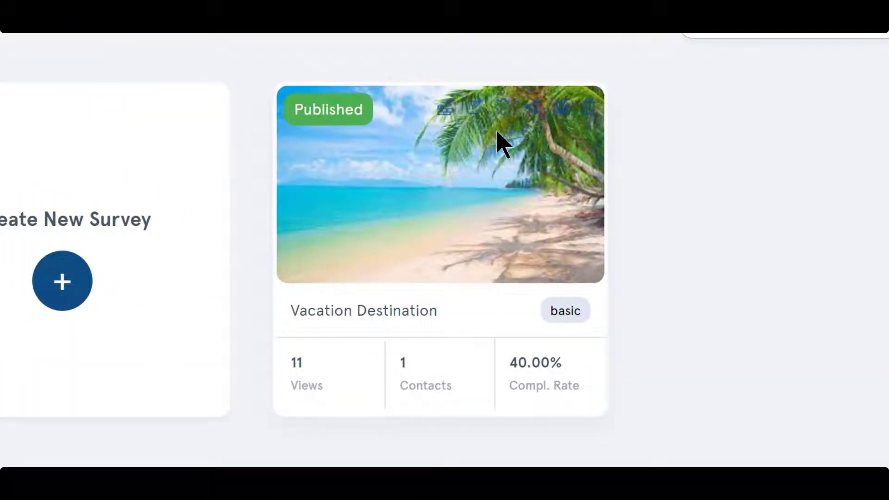
pyautogui.moveTo(422, 244)
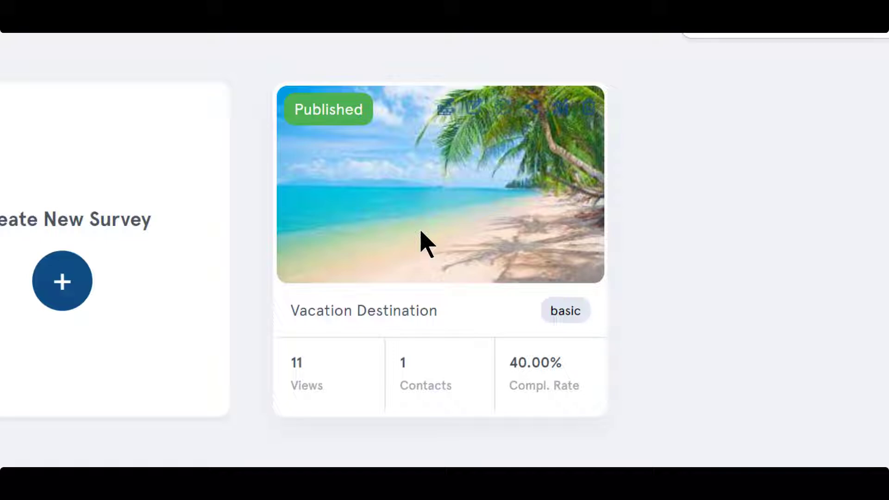
pyautogui.moveTo(292, 127)
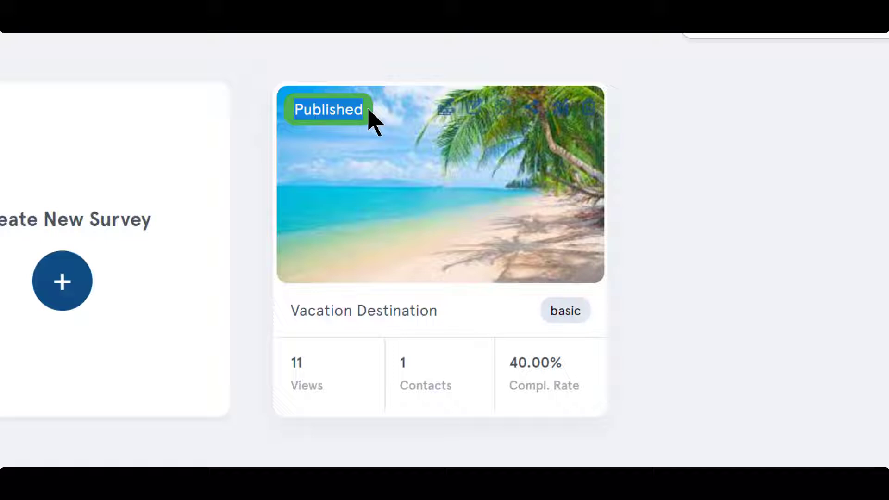
pyautogui.moveTo(501, 224)
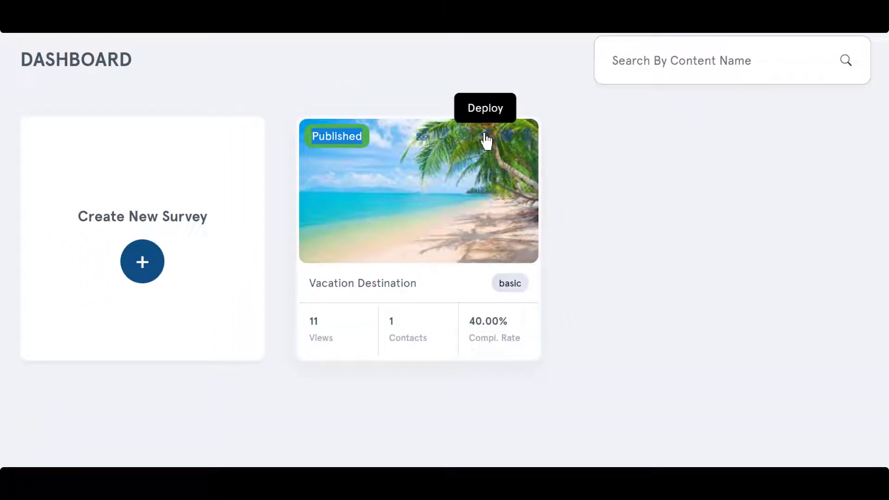
# - Enter the Deploy section of the Vacation Destination survey card
pyautogui.click(487, 137)
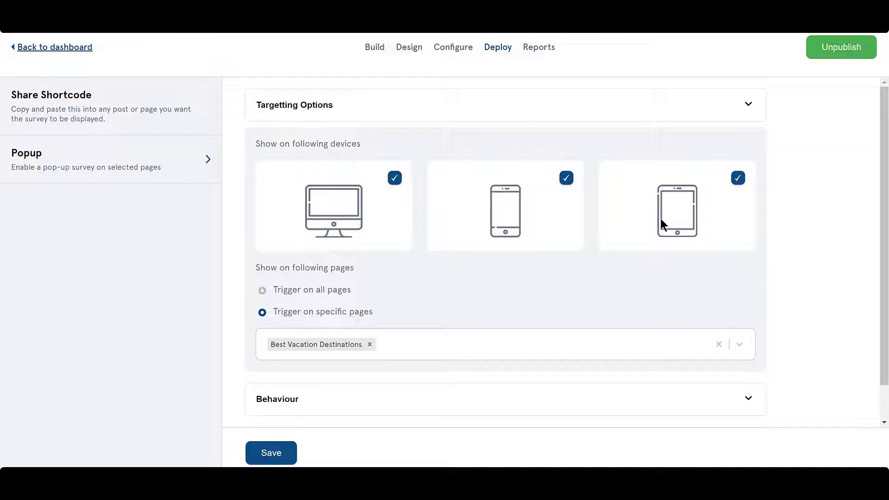
# - Keep all devices and choose 'Trigger on specific pages' with Best Vacation Destinations listed
pyautogui.click(262, 289)
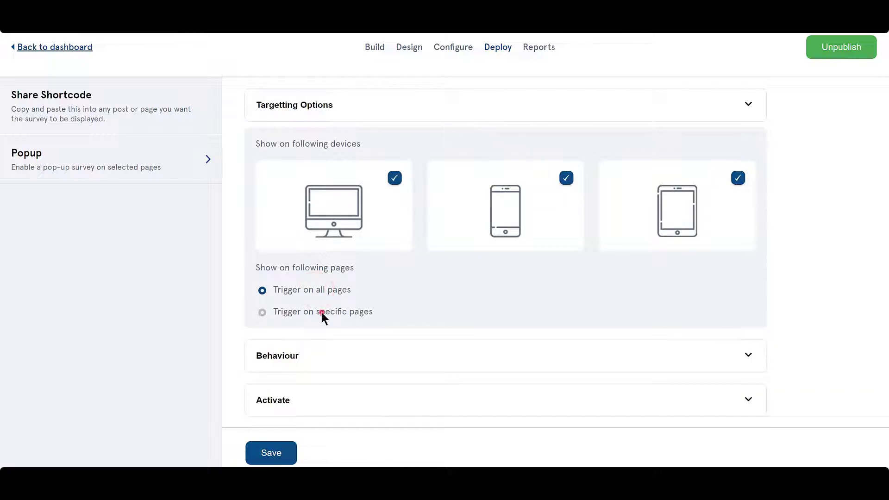
pyautogui.click(262, 311)
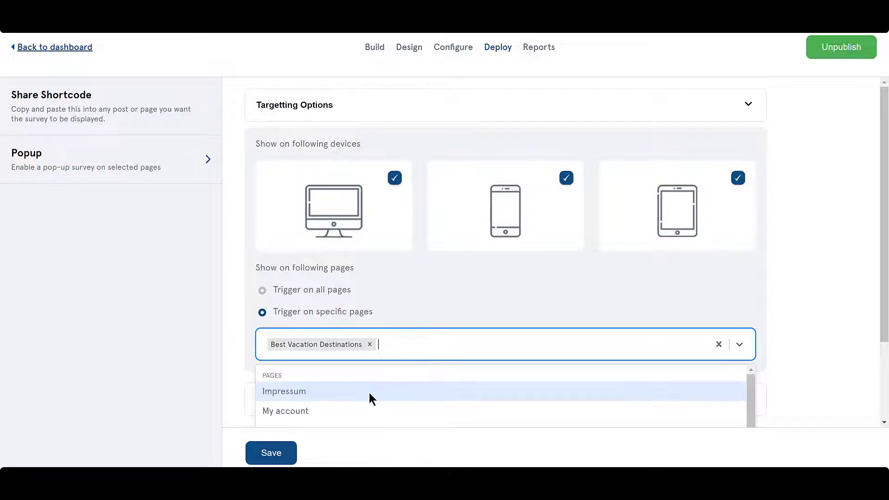
pyautogui.click(604, 336)
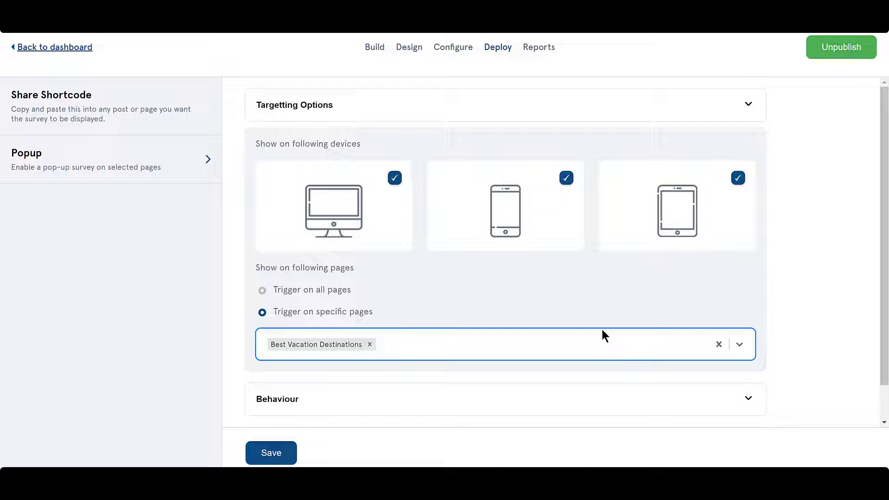
pyautogui.scroll(-3)
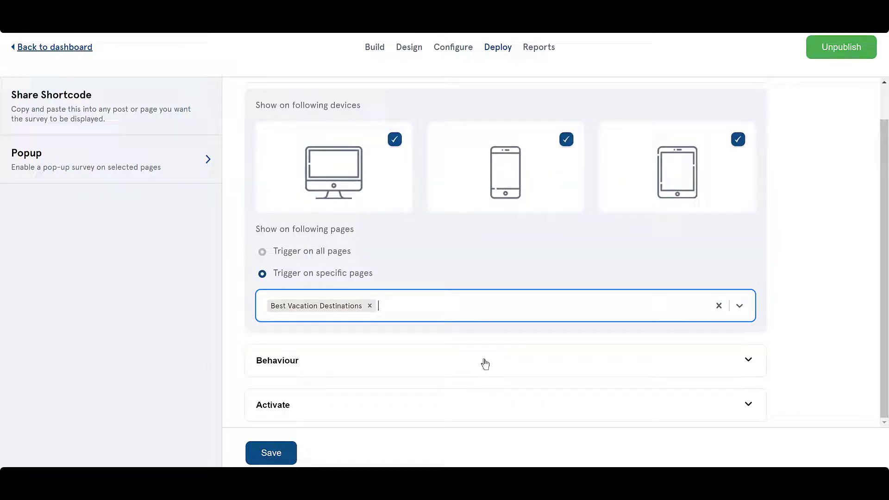
# - Set a 3-second launch delay, hide for 3 days after closing, and skip completed visitors
pyautogui.click(485, 363)
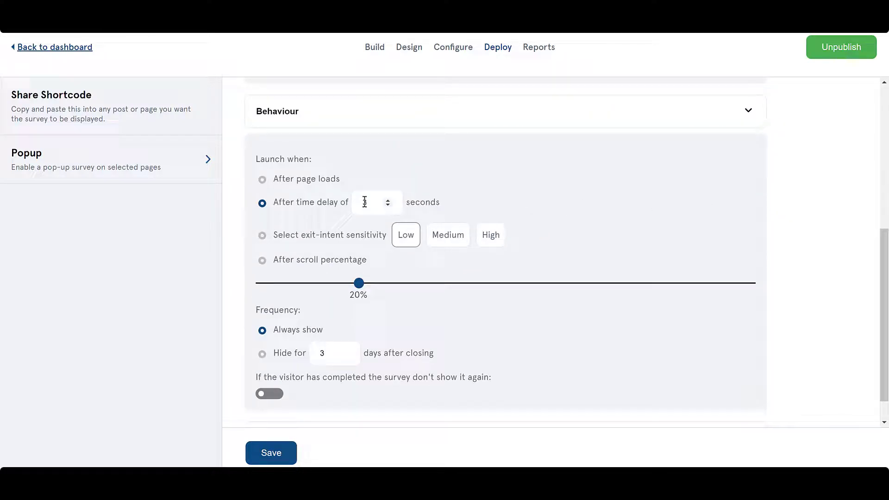
pyautogui.write('3')
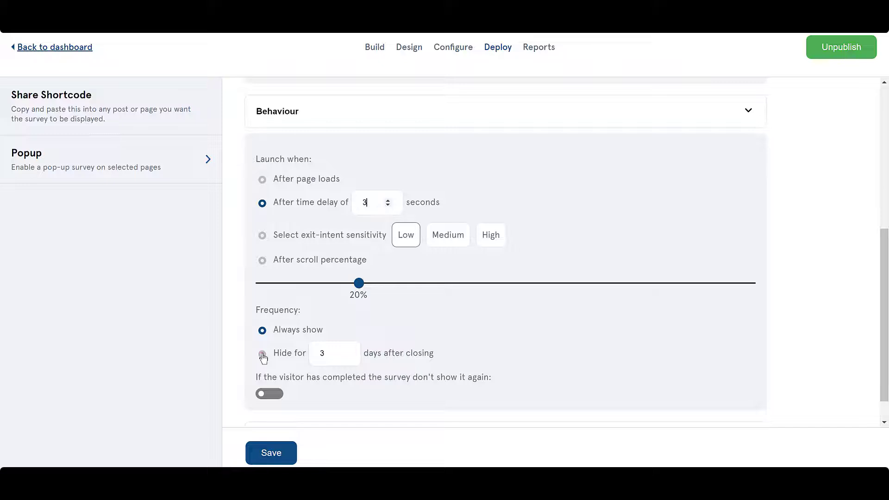
pyautogui.click(262, 353)
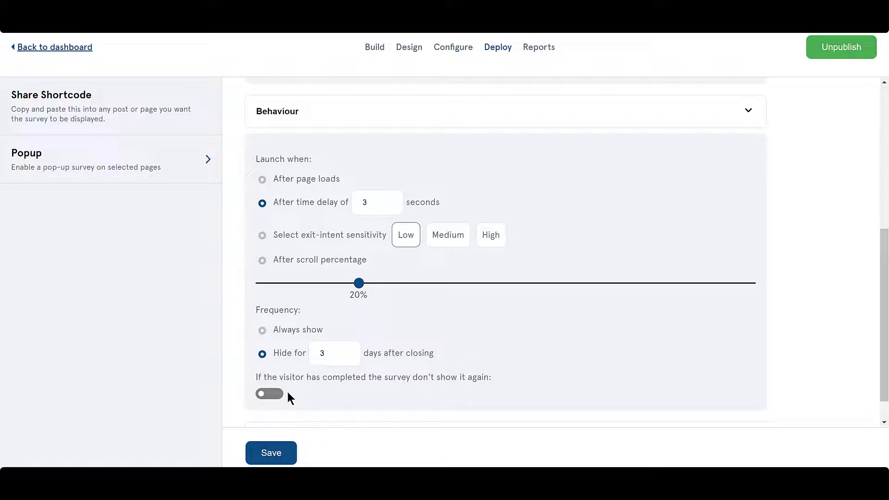
pyautogui.click(268, 393)
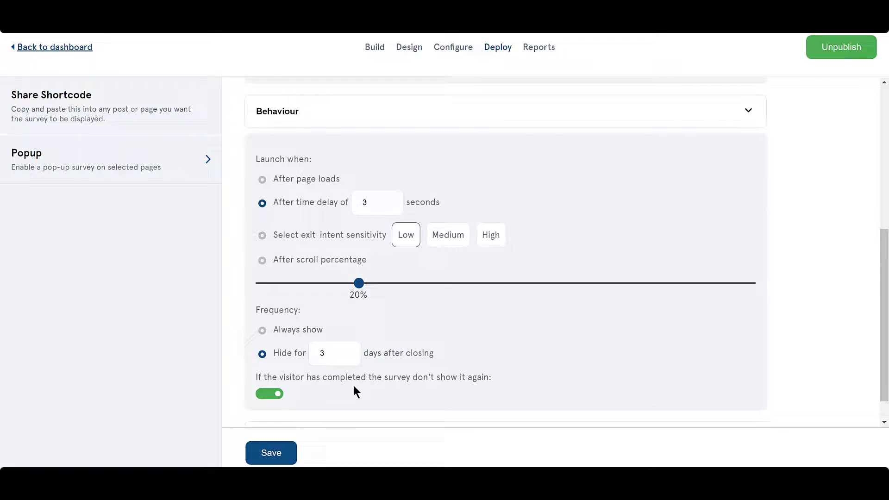
pyautogui.moveTo(565, 272)
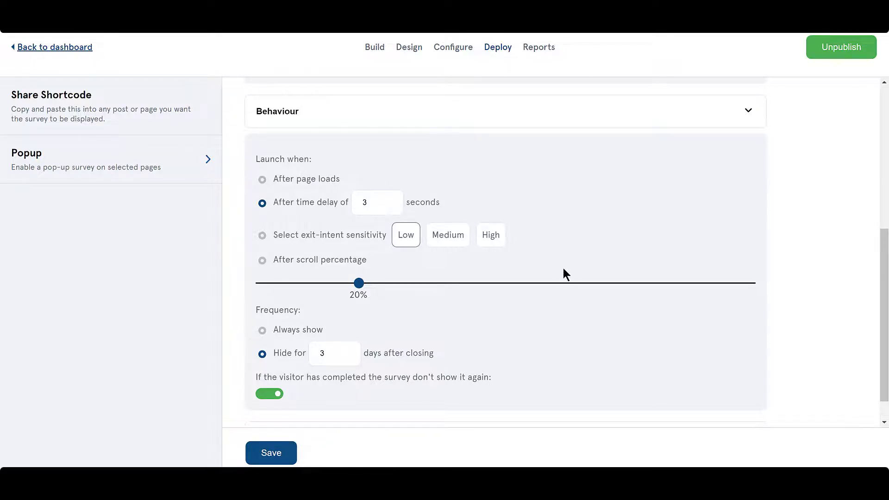
pyautogui.scroll(-3)
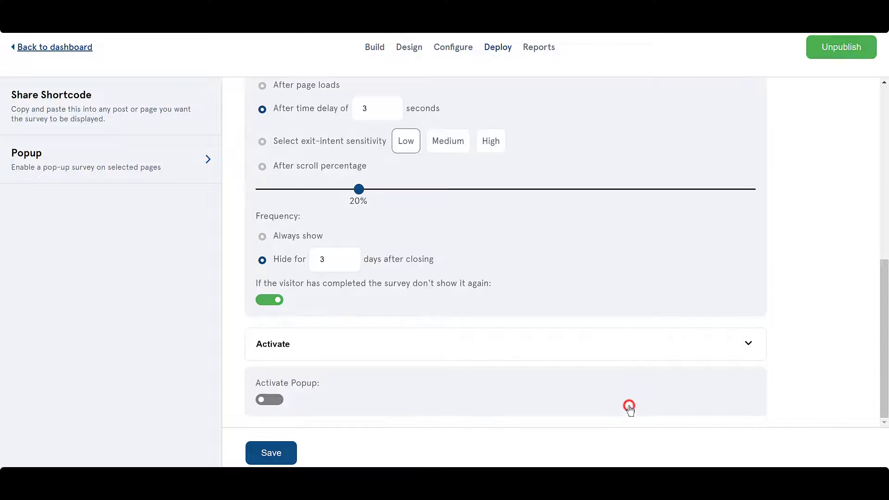
# - Turn on the Activate Popup toggle for the Vacation Destination popup
pyautogui.click(269, 400)
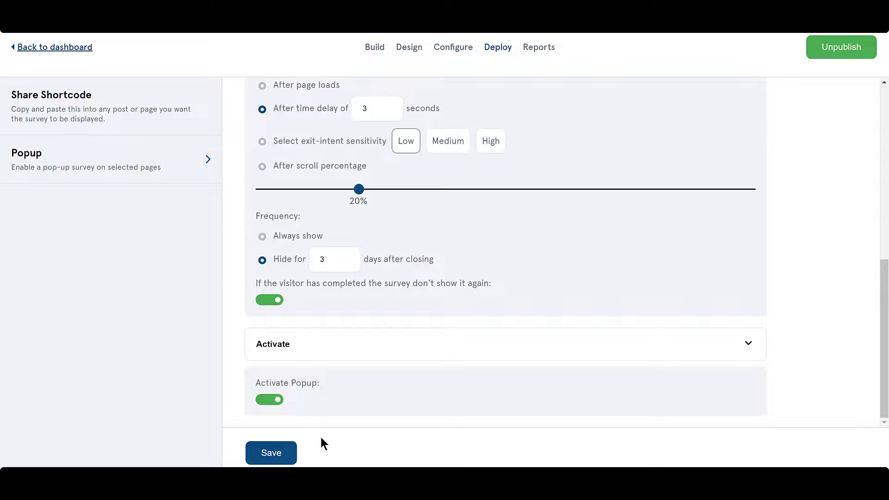
pyautogui.moveTo(272, 454)
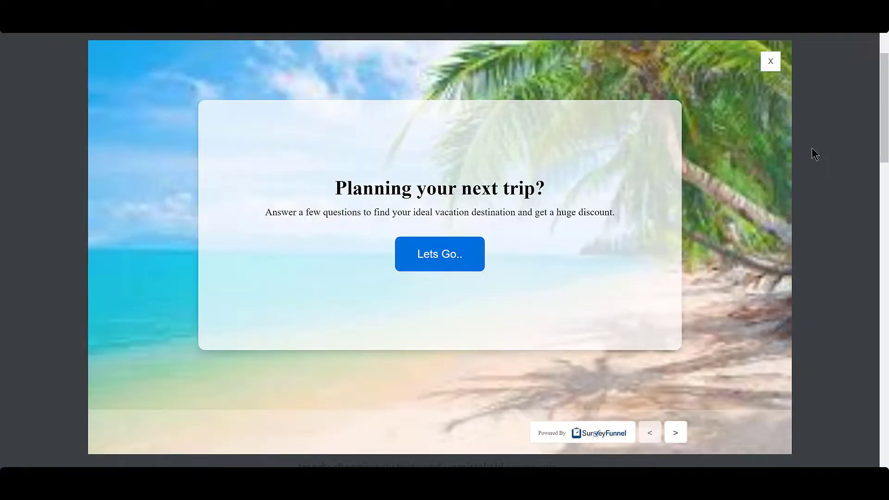
# - Start with Lets Go.., pick an activity, and submit the Contact Details form
pyautogui.click(440, 253)
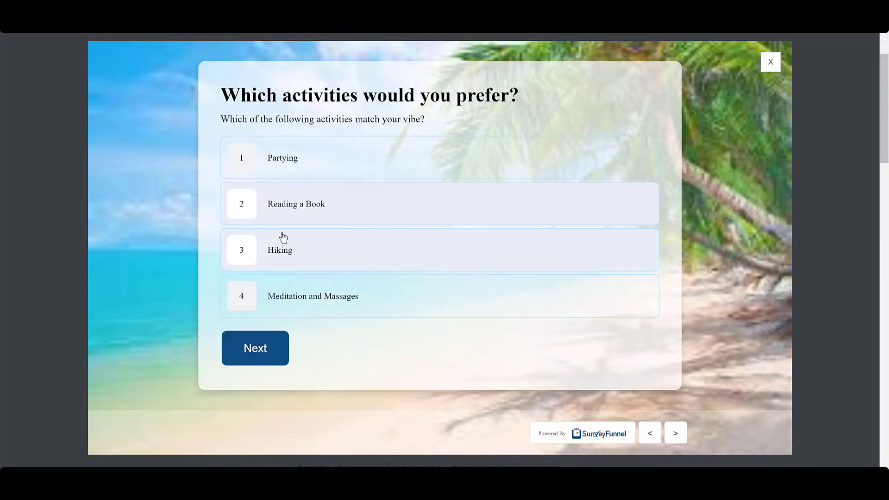
pyautogui.click(255, 349)
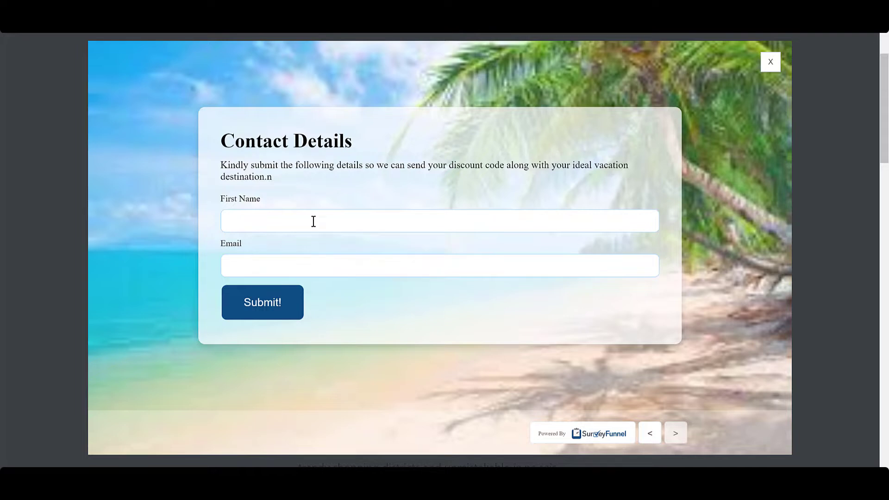
pyautogui.click(262, 302)
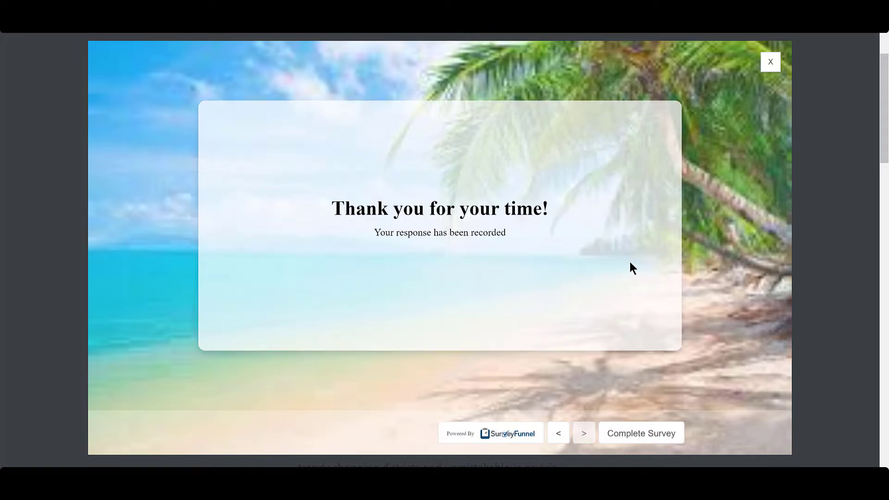
pyautogui.moveTo(674, 263)
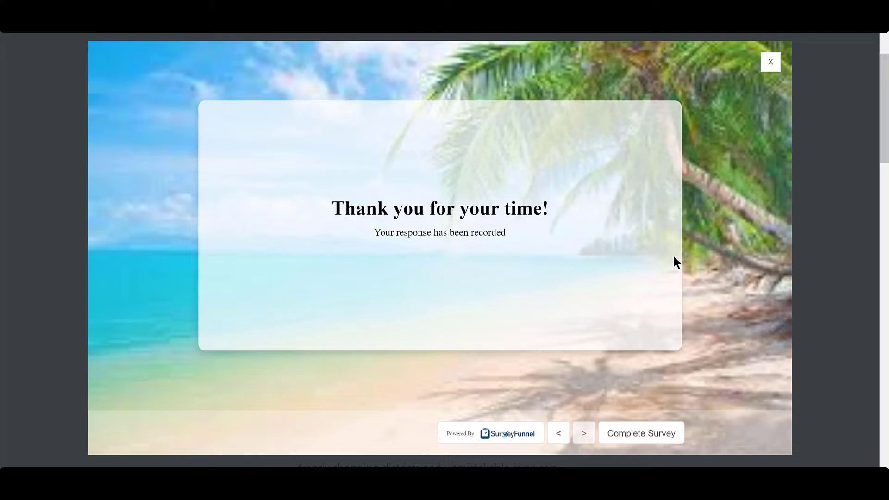